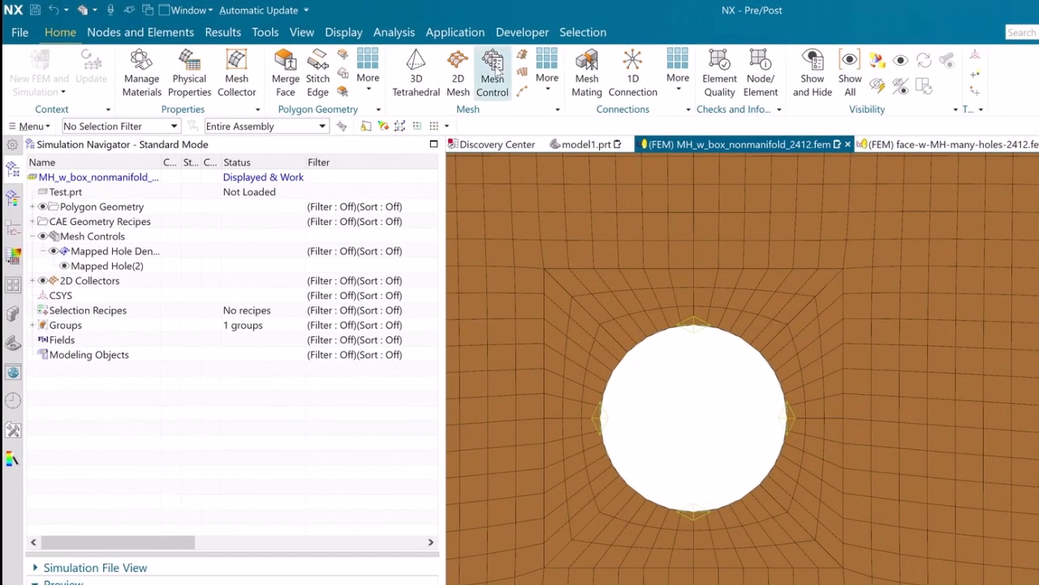
- Start a Mapped Hole mesh control with Box imprint shapes, 26 mm depth, 3 elements
left_click(492, 71)
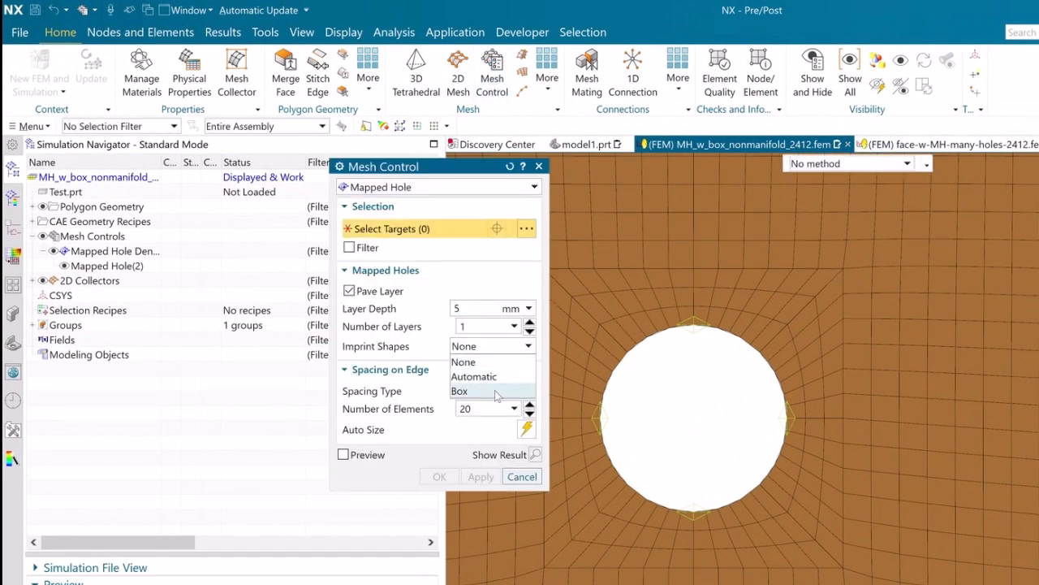
left_click(460, 390)
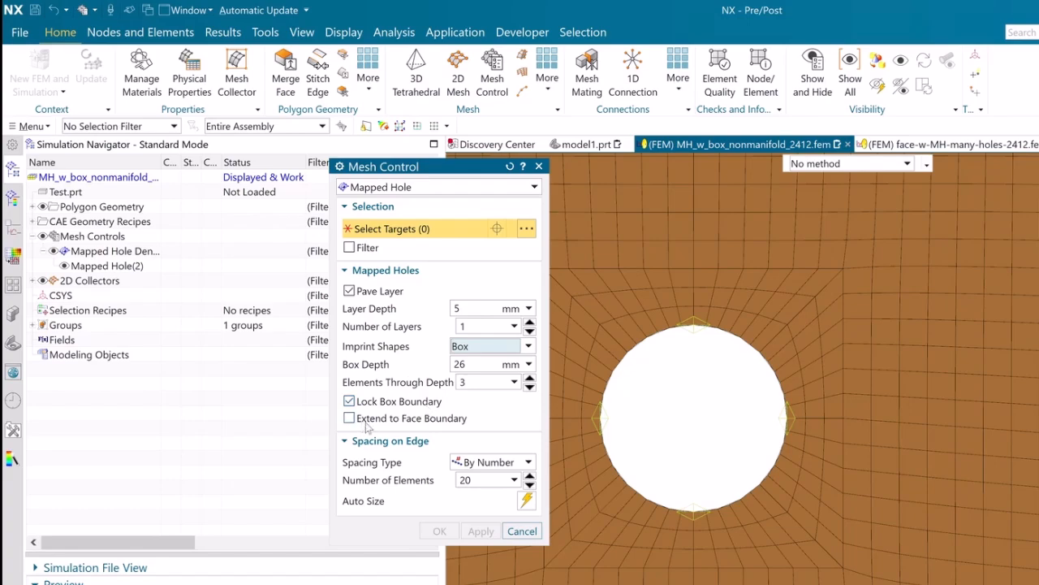
mouse_move(448, 431)
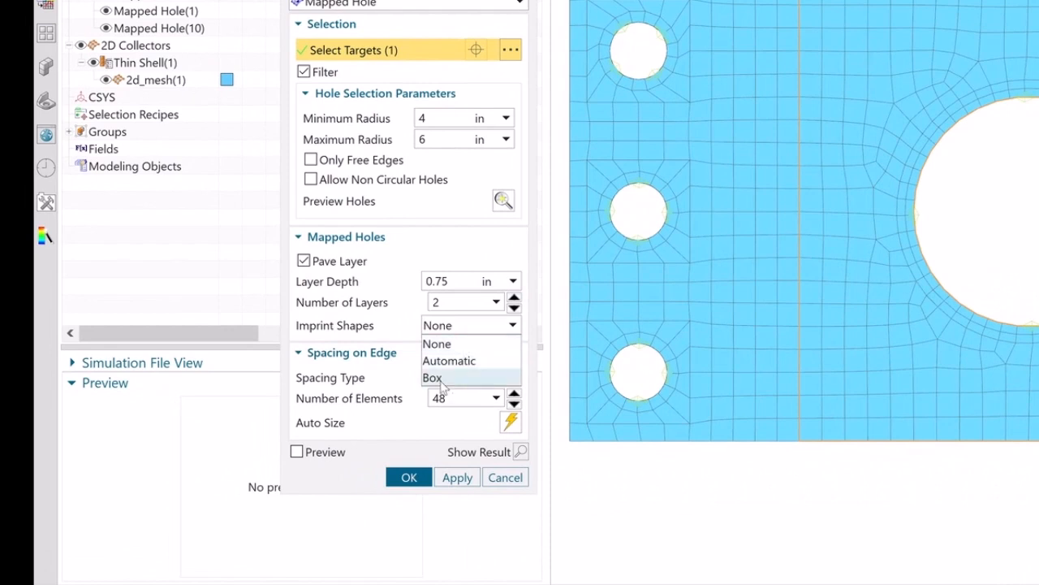
- Use 2 in Box imprints, 5 elements deep, with Lock Box Boundary checked
left_click(433, 377)
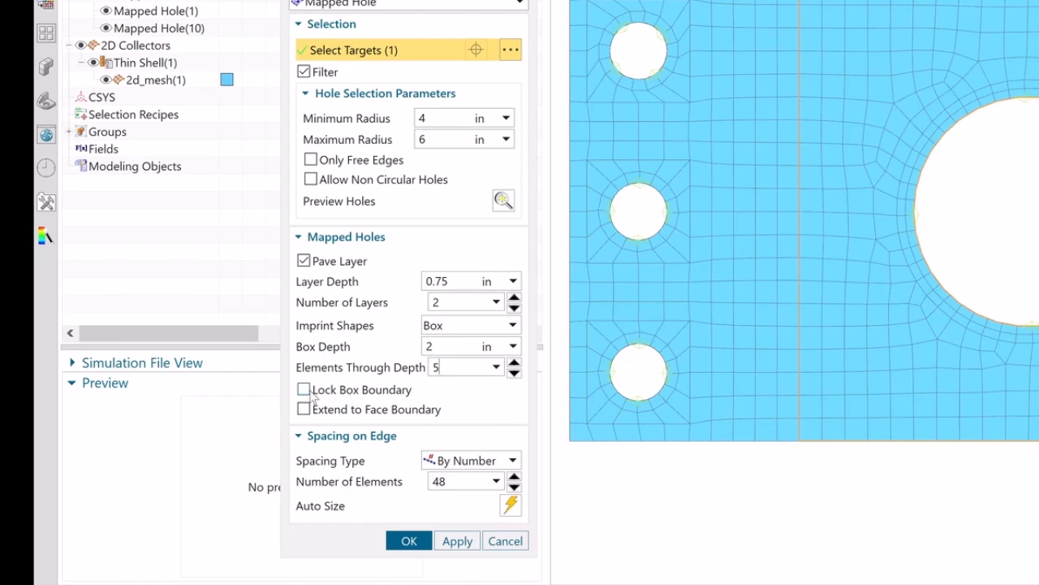
left_click(305, 389)
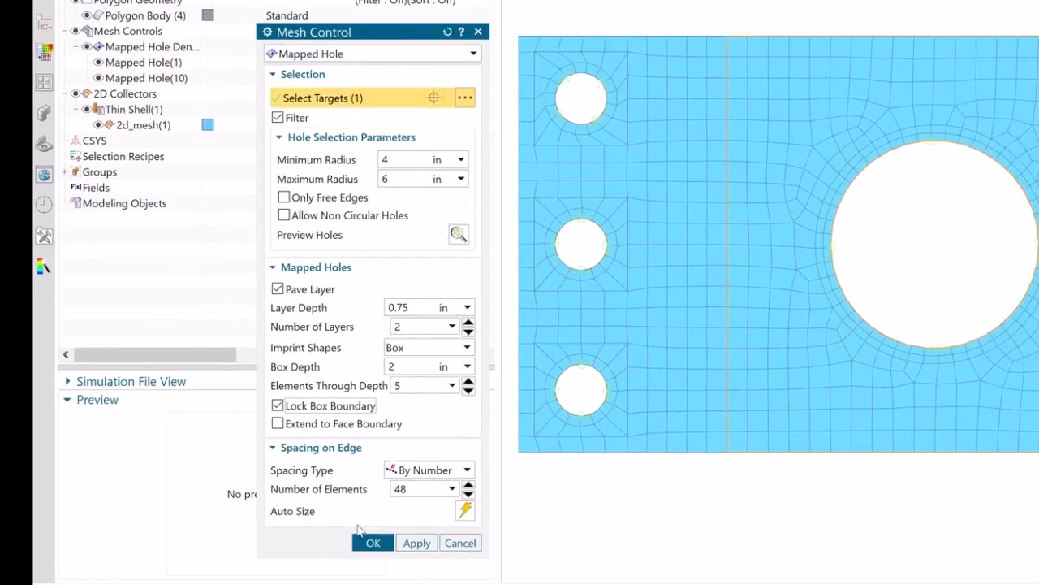
left_click(372, 542)
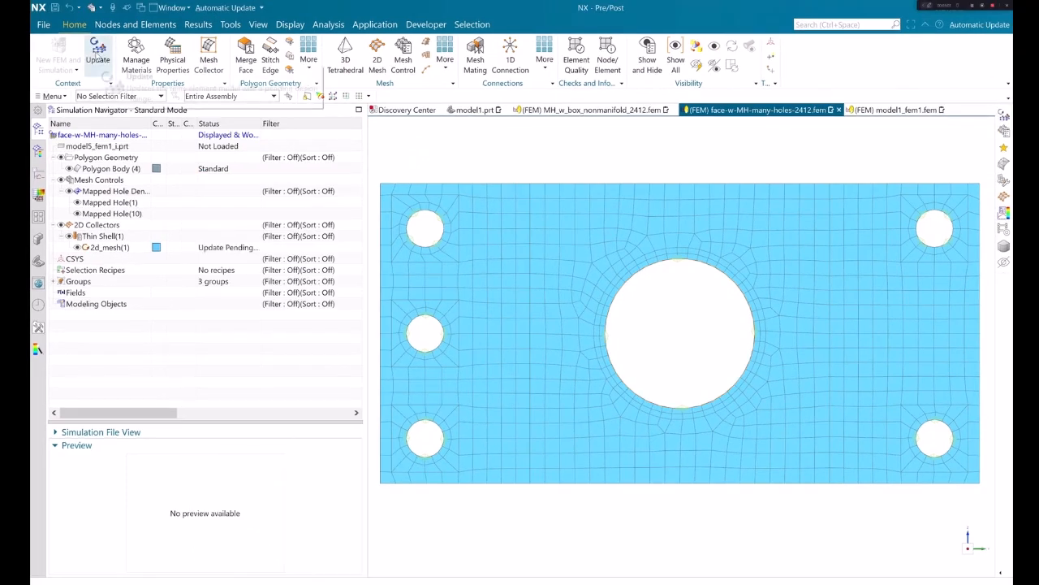
- Update the plate mesh, then uncheck Lock Box Boundary in the Mapped Hole control
left_click(96, 49)
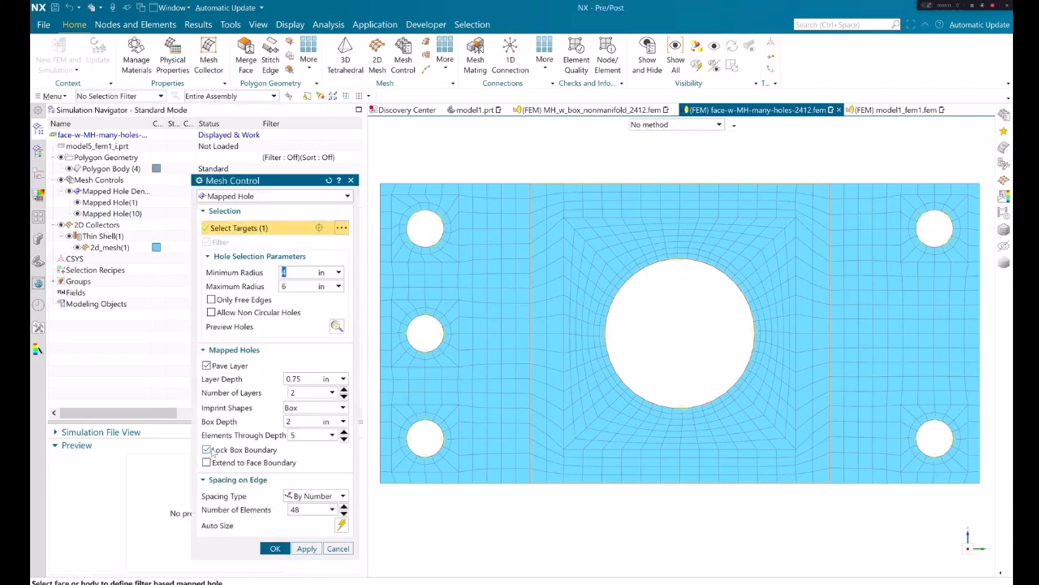
left_click(207, 449)
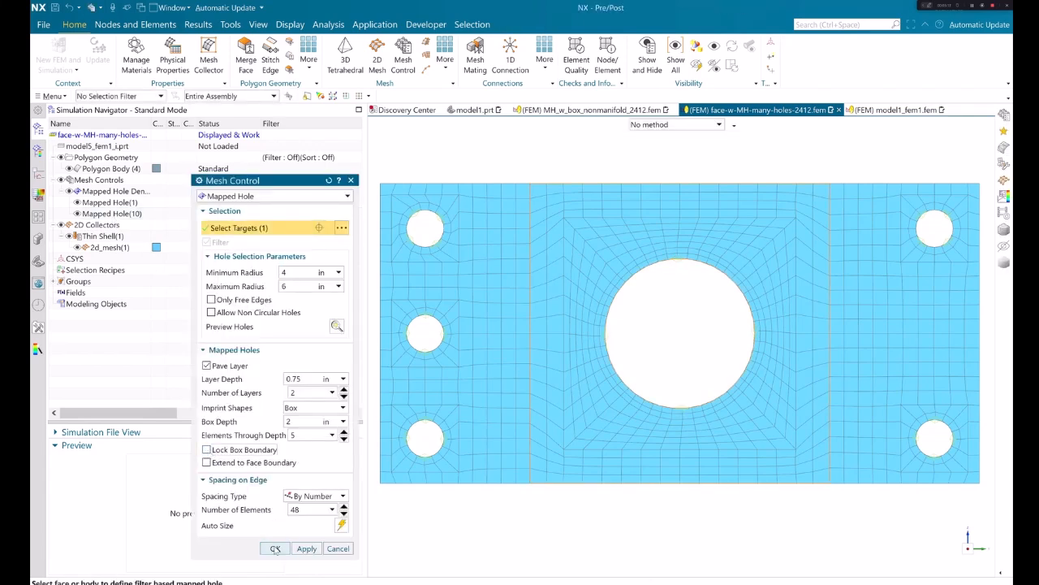
left_click(274, 548)
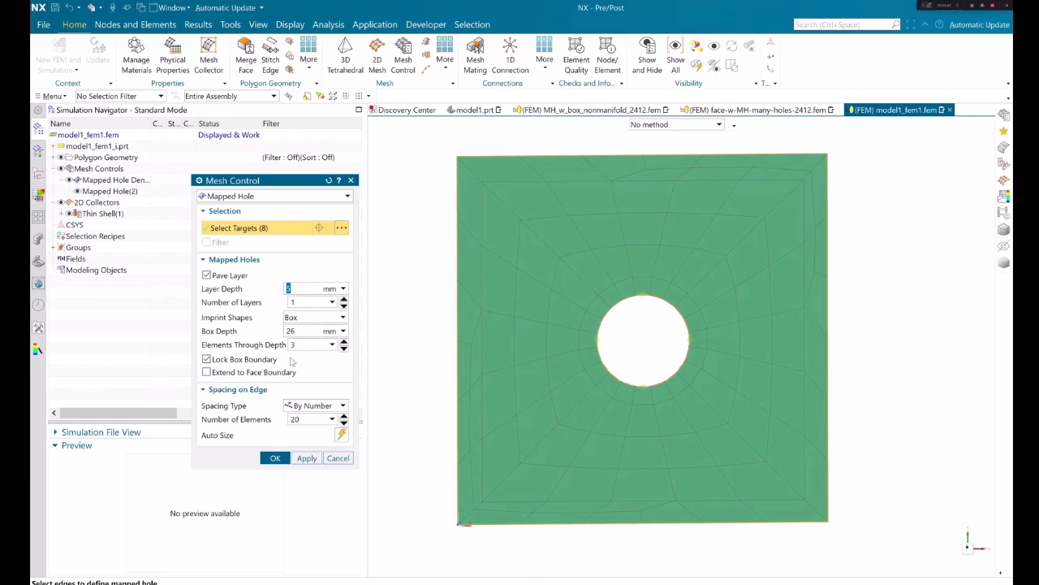
- Enable Extend to Face Boundary with 5 mm layers and update the square plate mesh
left_click(206, 372)
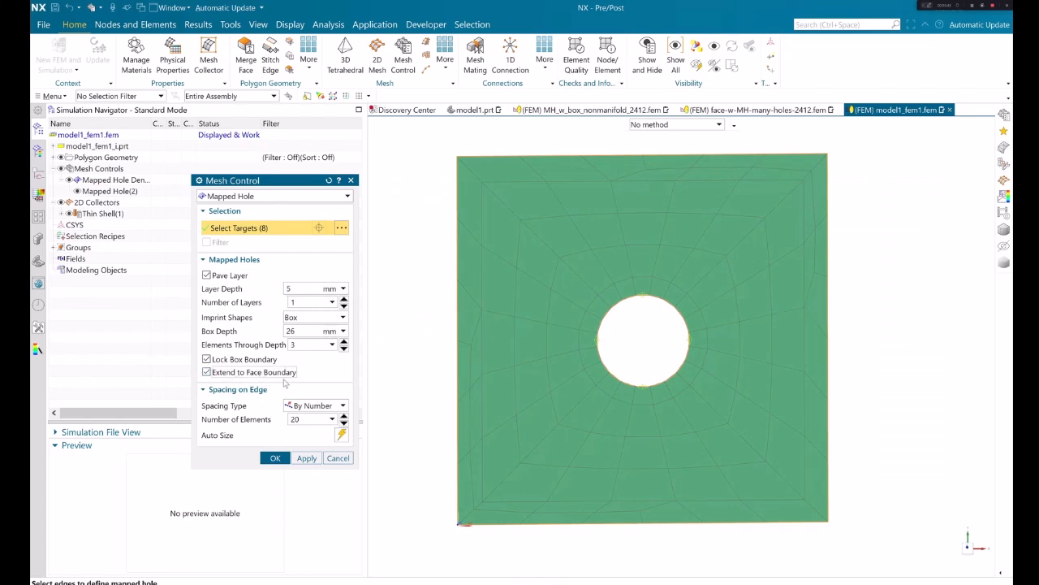
left_click(275, 457)
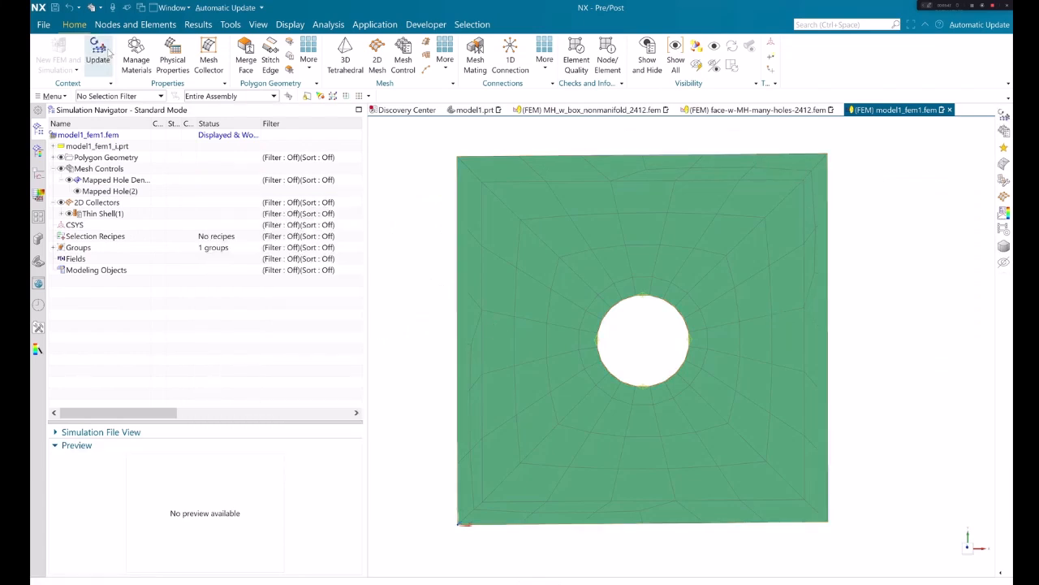
left_click(97, 52)
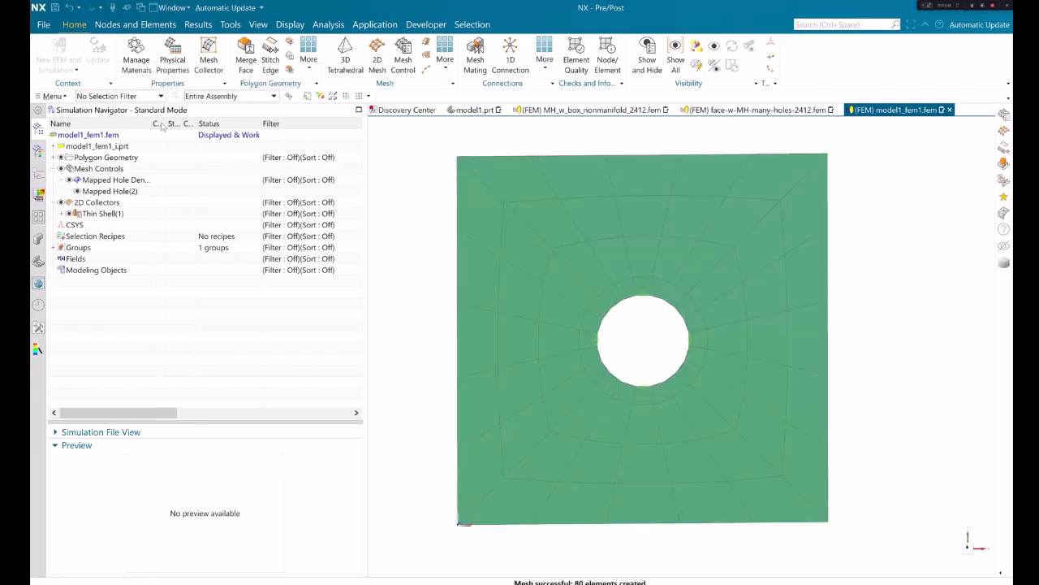